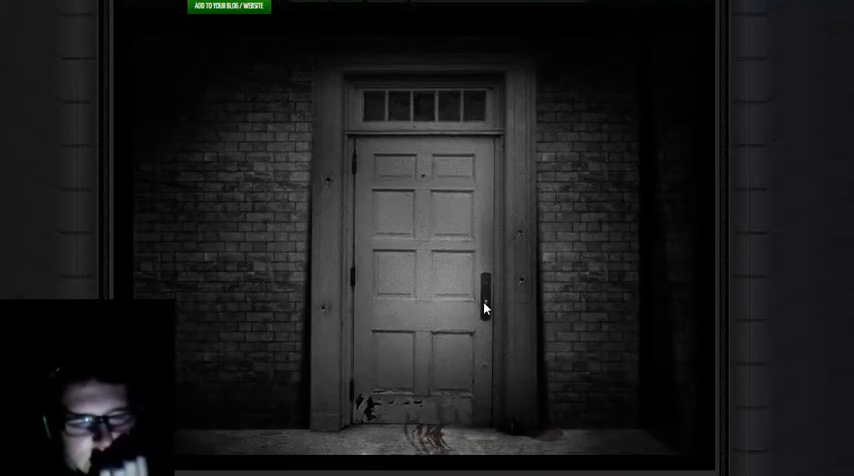
# Enter the house through the front door and arrive in the Living Room
pyautogui.click(484, 308)
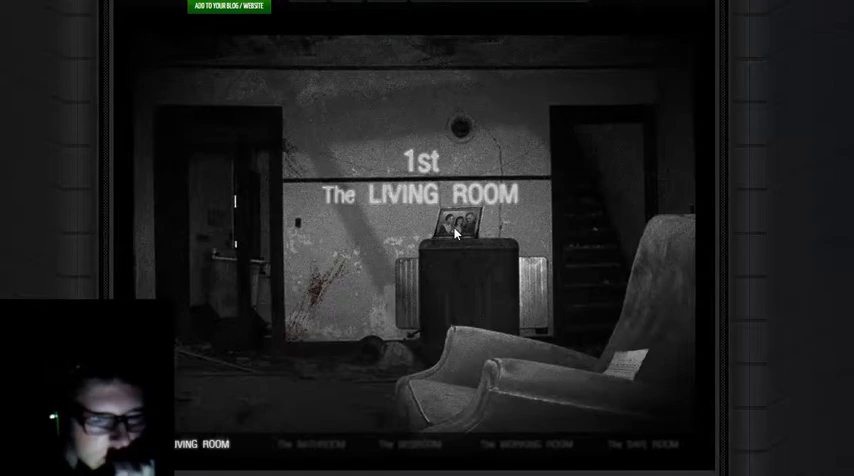
pyautogui.click(456, 224)
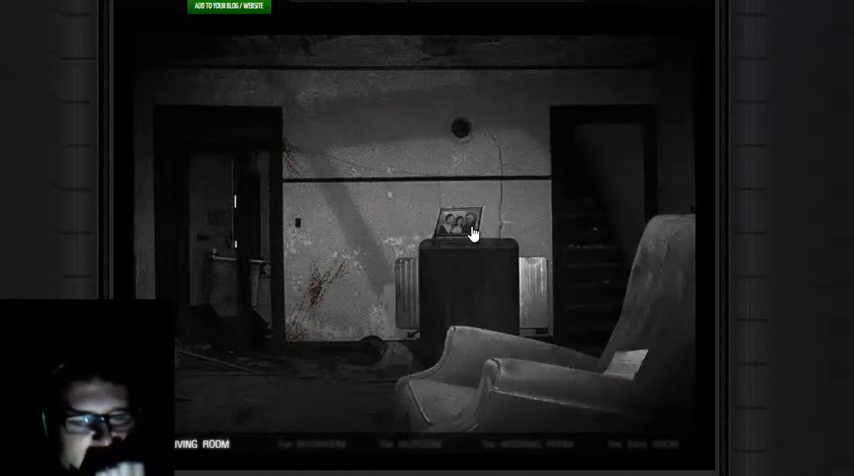
pyautogui.click(464, 216)
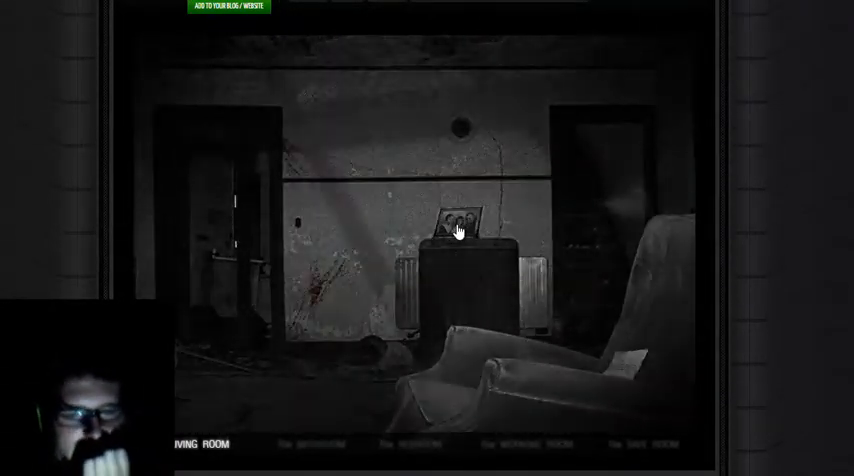
pyautogui.click(458, 222)
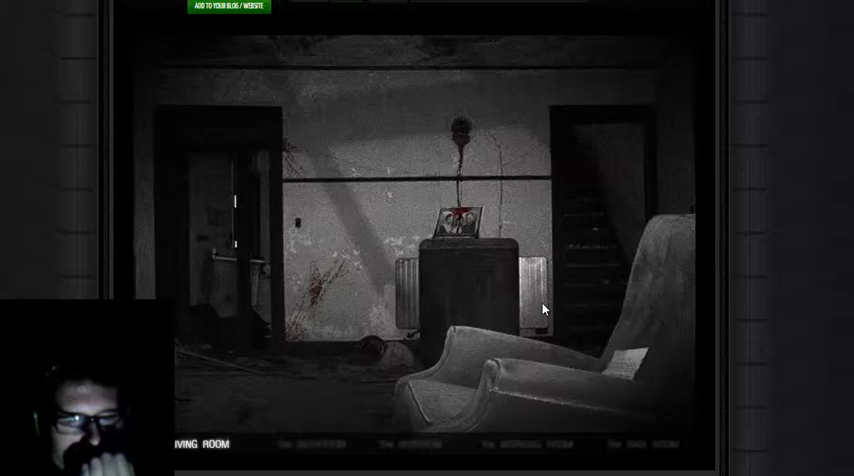
pyautogui.moveTo(496, 230)
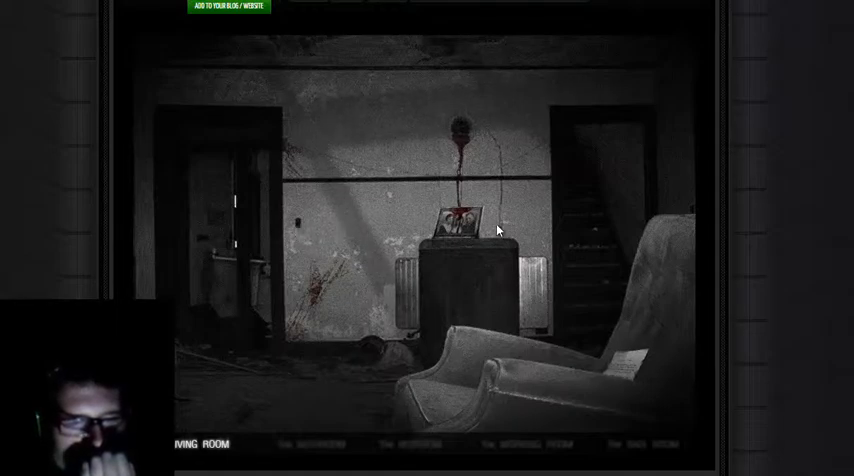
pyautogui.moveTo(630, 370)
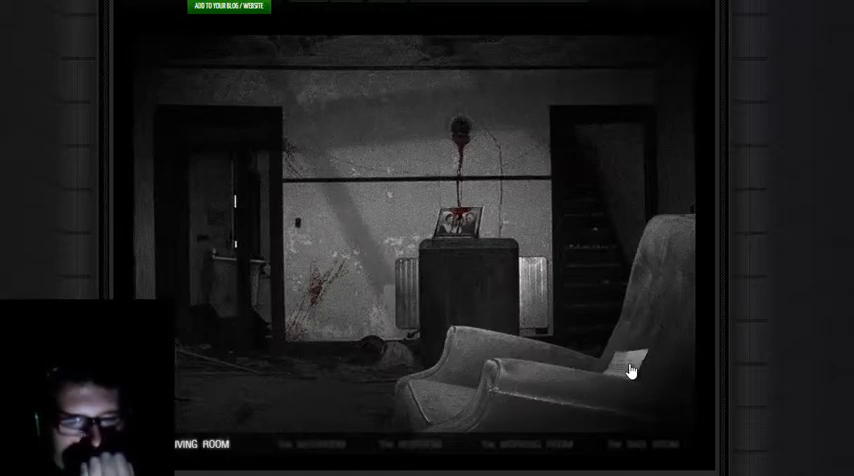
pyautogui.moveTo(428, 292)
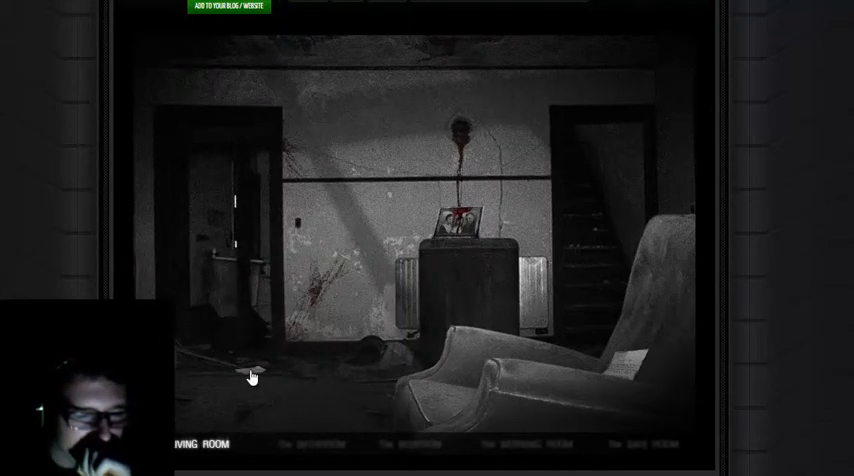
# Trigger the bloodied head to appear on the living room wall above the cabinet
pyautogui.click(252, 376)
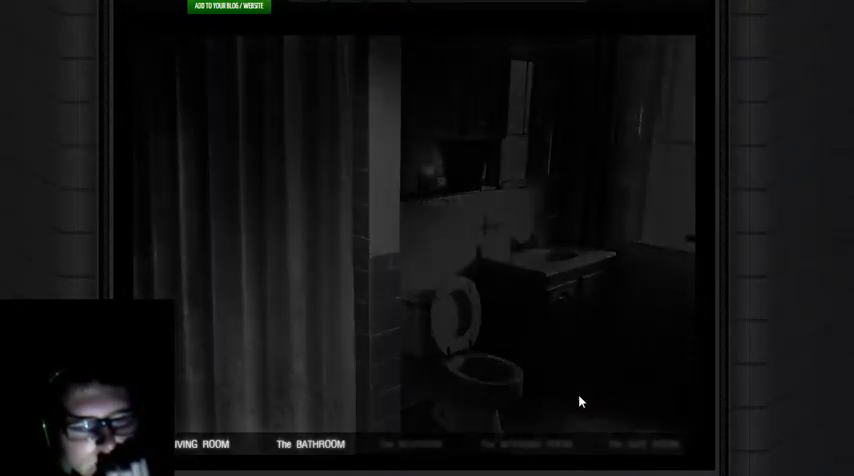
pyautogui.moveTo(684, 248)
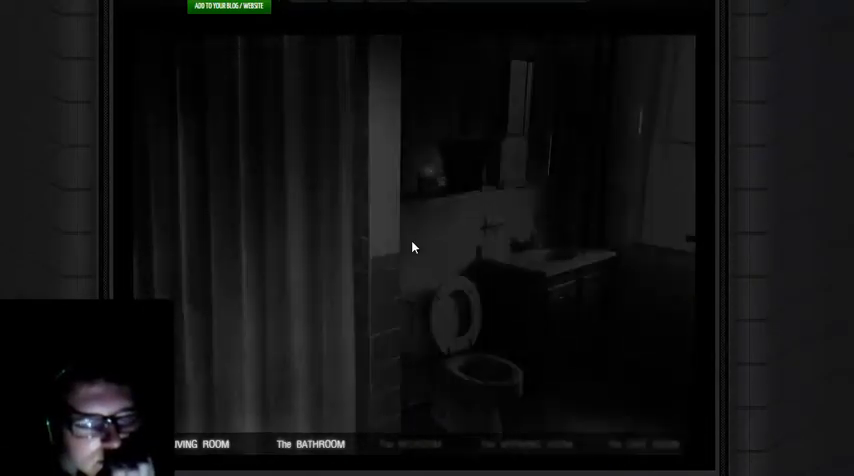
pyautogui.moveTo(426, 182)
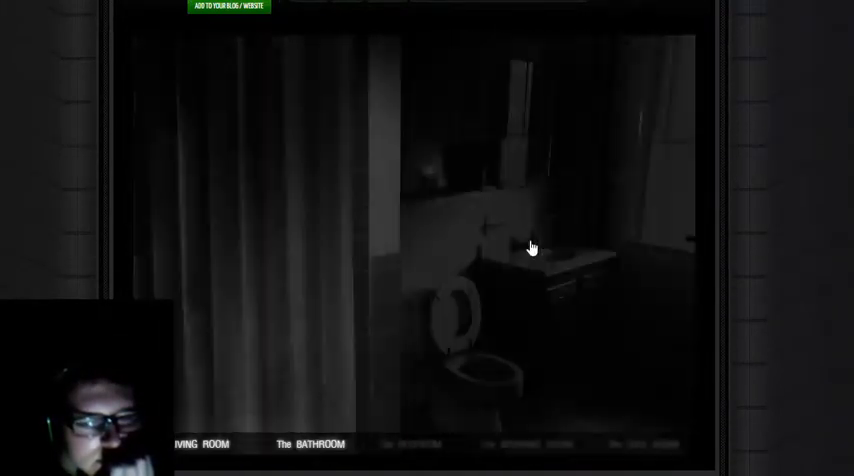
pyautogui.moveTo(356, 284)
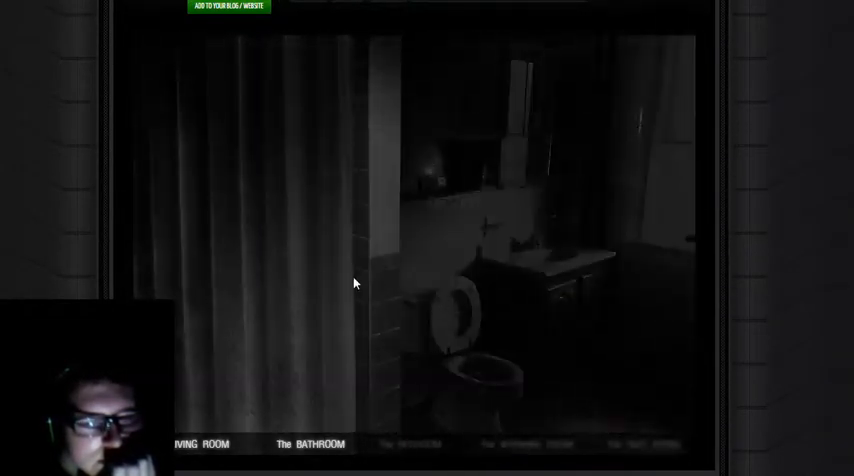